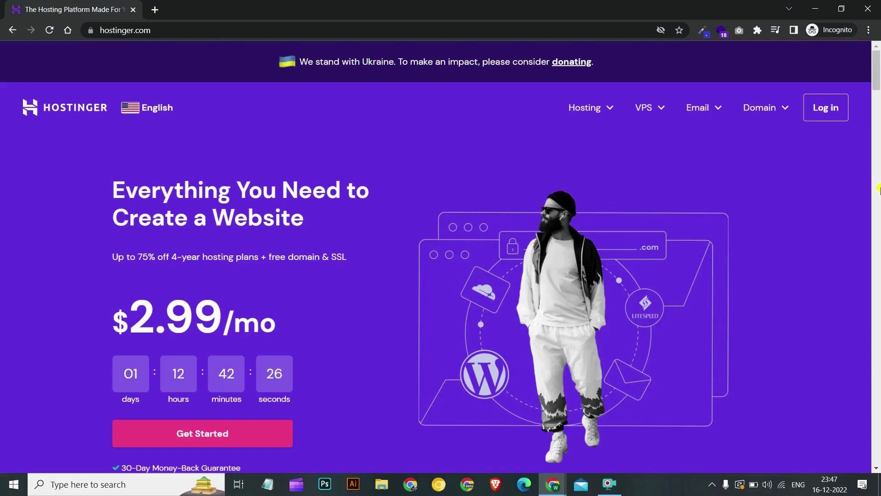
Step: Switch to the logged-in hPanel window showing the SSL certificates page
{"action": "left_click", "coordinate": [202, 9]}
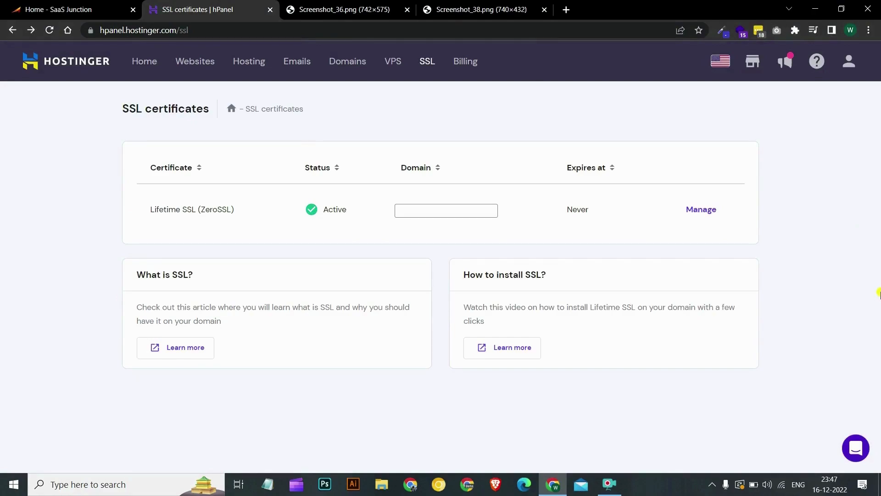
{"action": "mouse_move", "coordinate": [758, 179]}
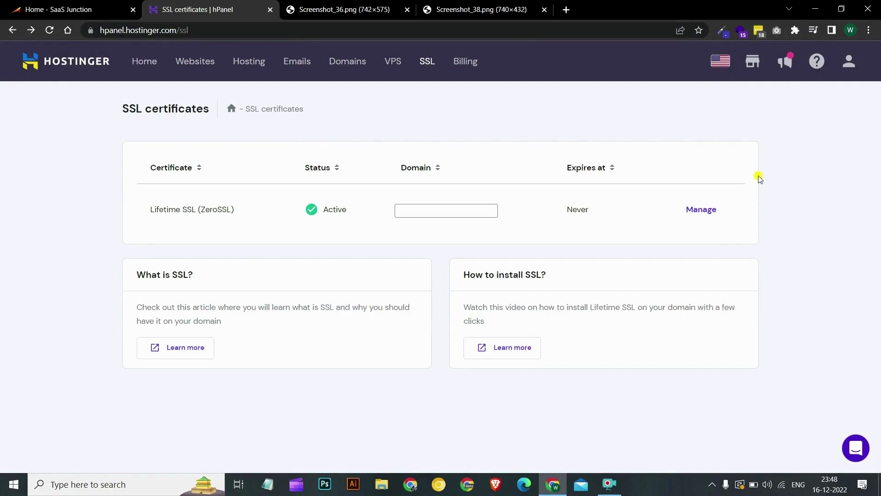
{"action": "mouse_move", "coordinate": [787, 170]}
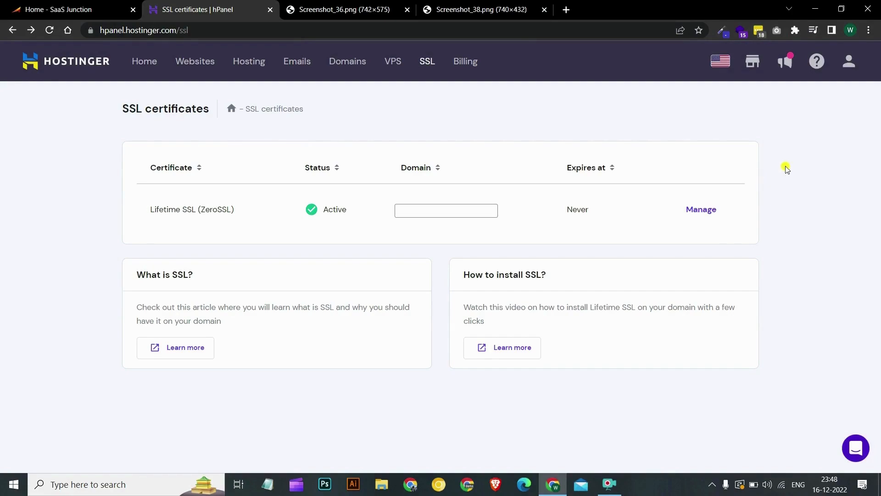
{"action": "mouse_move", "coordinate": [858, 93]}
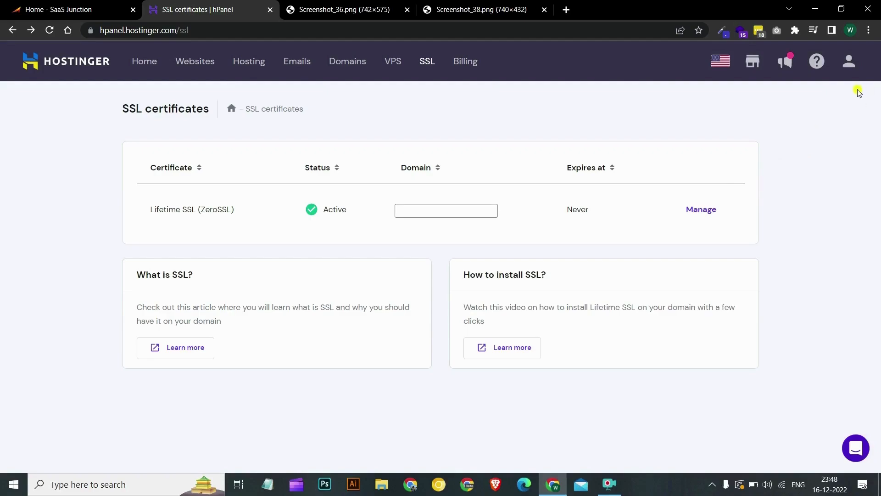
{"action": "mouse_move", "coordinate": [849, 61]}
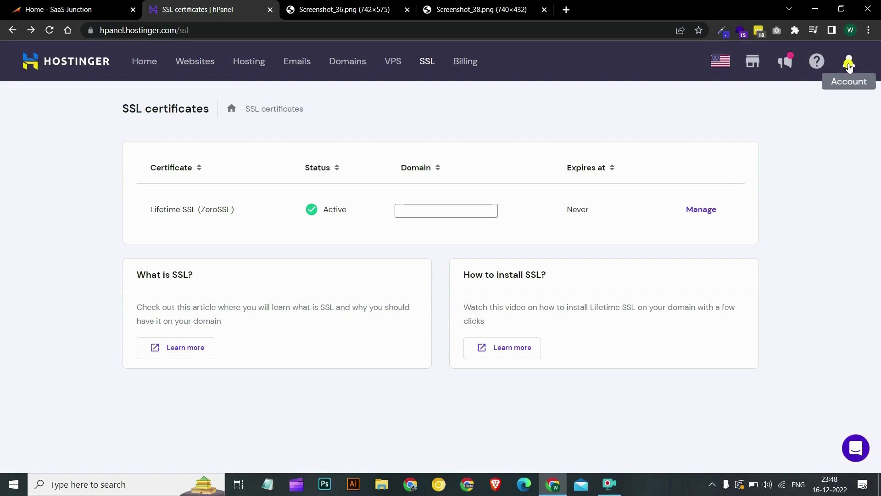
Step: Go to Account > Security to reach the Two-Factor Authentication Setup page
{"action": "left_click", "coordinate": [848, 61]}
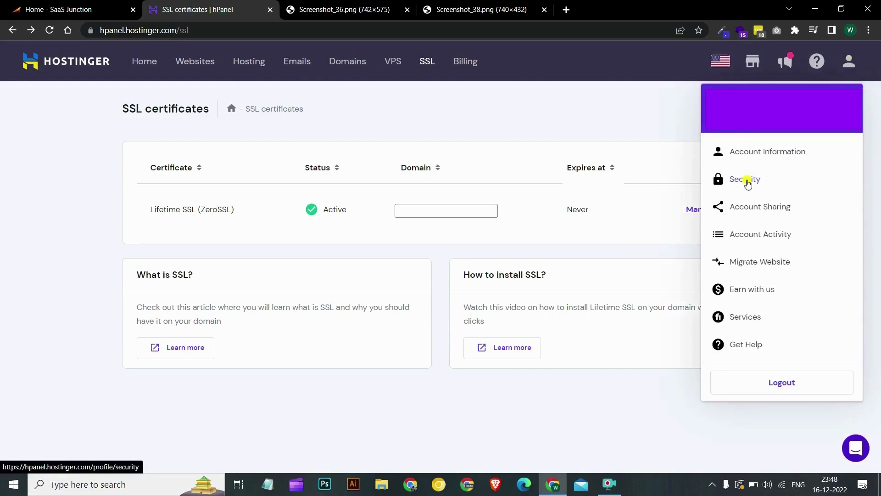
{"action": "left_click", "coordinate": [744, 179]}
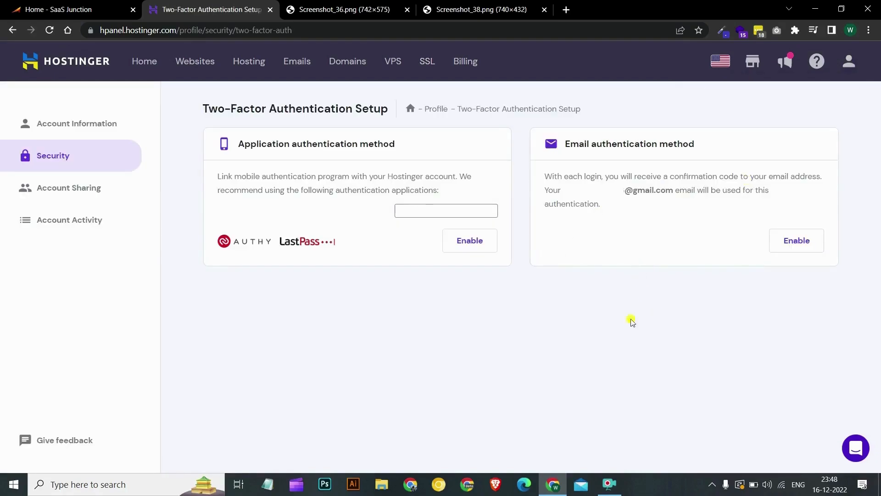
{"action": "mouse_move", "coordinate": [449, 320]}
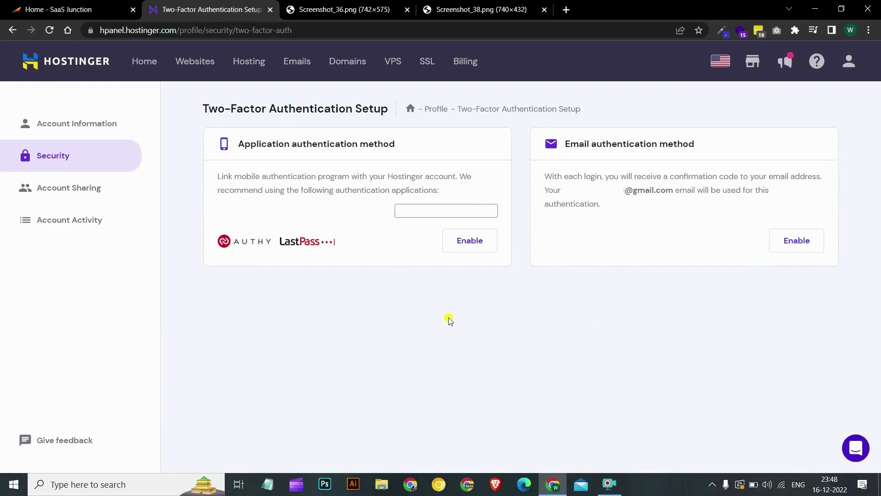
{"action": "mouse_move", "coordinate": [449, 325]}
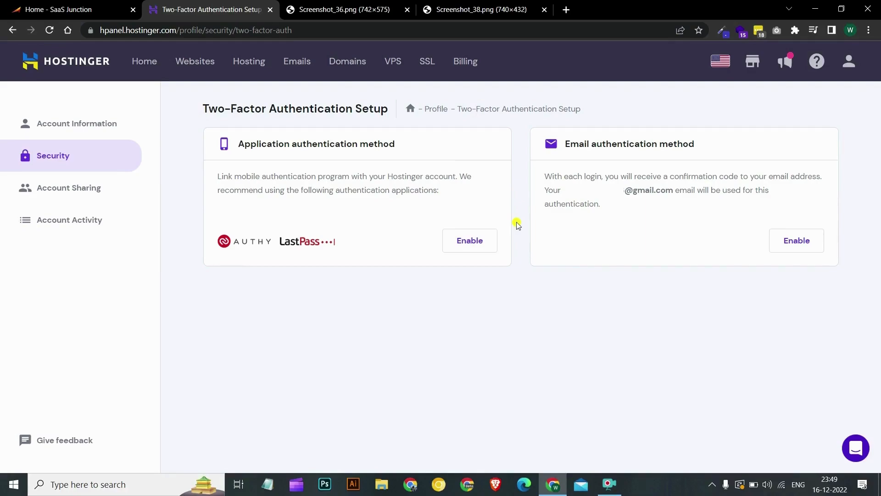
{"action": "mouse_move", "coordinate": [520, 223]}
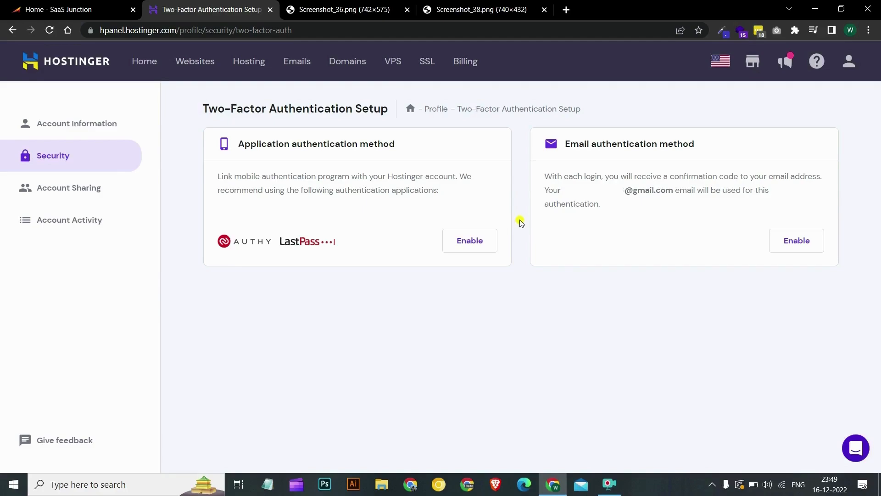
Step: View the Screenshot_36 reference image of the authenticator-app QR-code step
{"action": "left_click", "coordinate": [337, 9]}
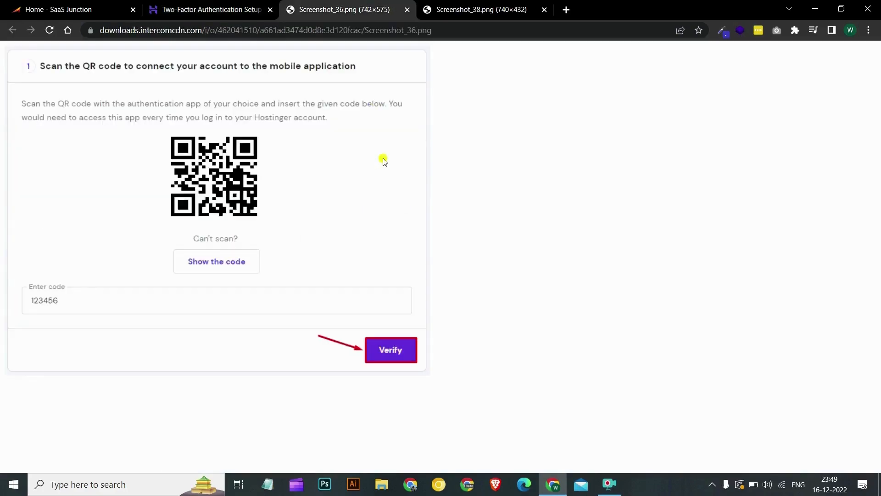
{"action": "mouse_move", "coordinate": [729, 199]}
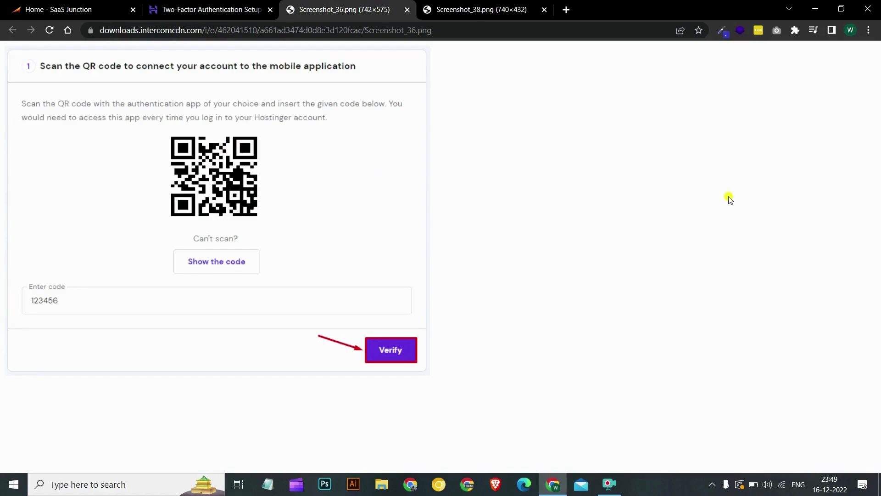
{"action": "left_click", "coordinate": [208, 9]}
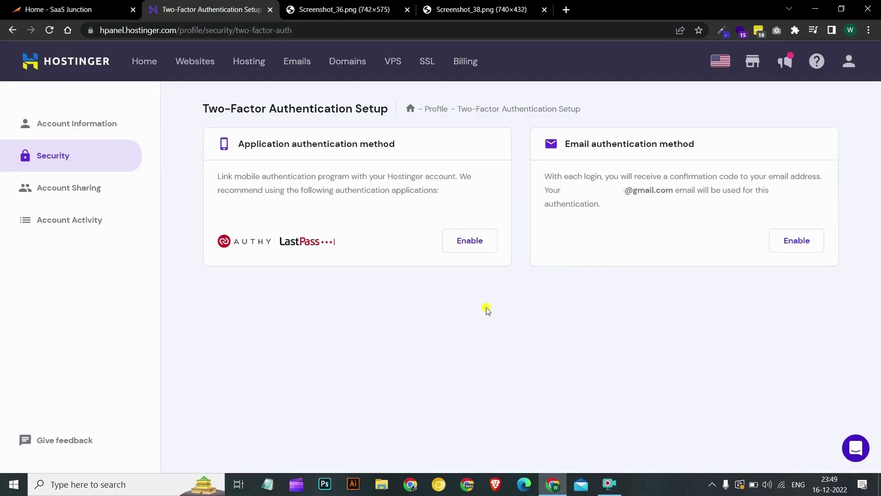
{"action": "mouse_move", "coordinate": [487, 312]}
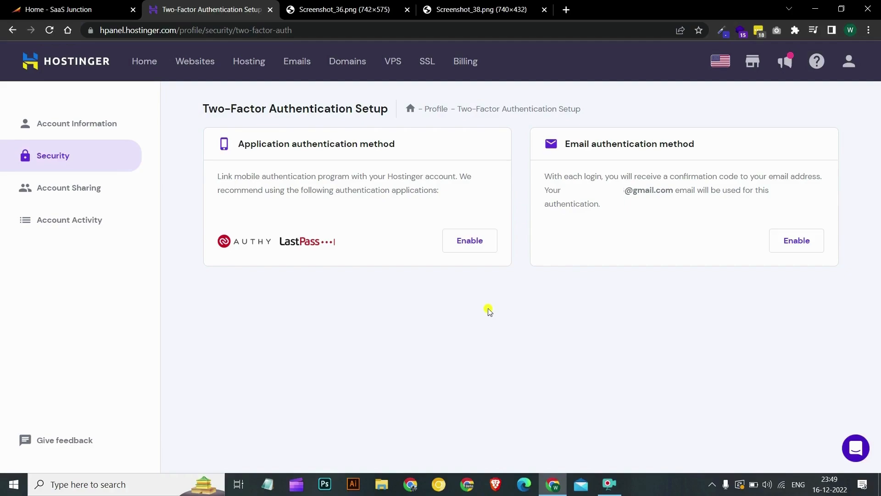
{"action": "left_click", "coordinate": [337, 9]}
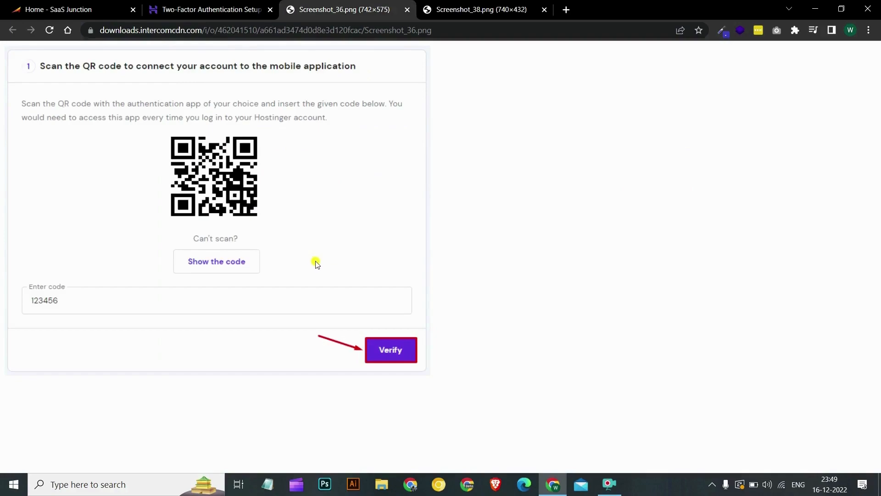
Step: View the Screenshot_38 reference image of the backup-codes step with download, print and finish options
{"action": "left_click", "coordinate": [479, 9]}
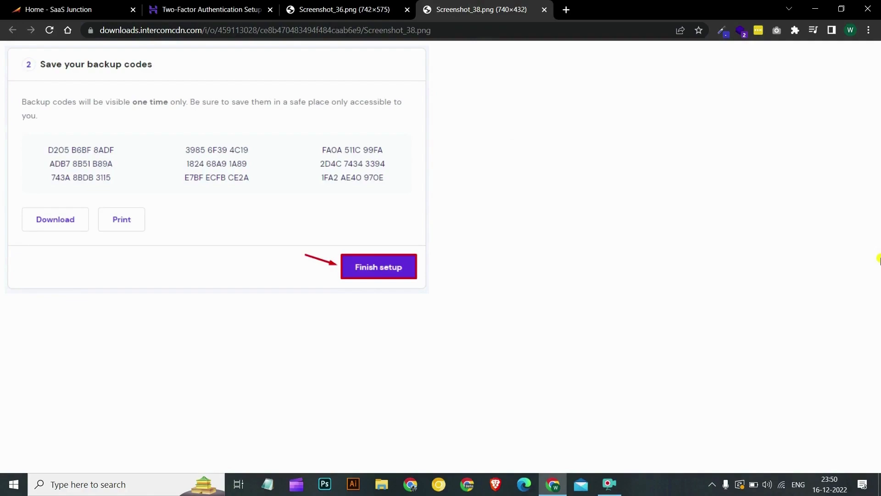
{"action": "mouse_move", "coordinate": [767, 235]}
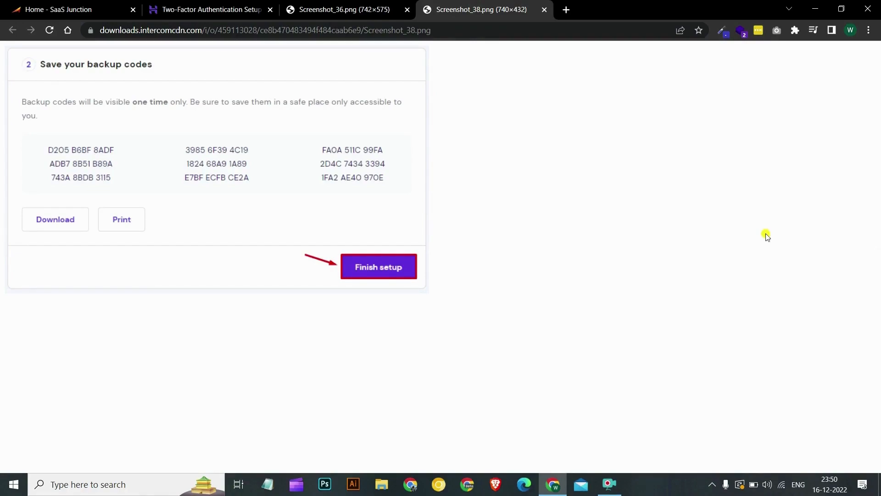
{"action": "mouse_move", "coordinate": [423, 173]}
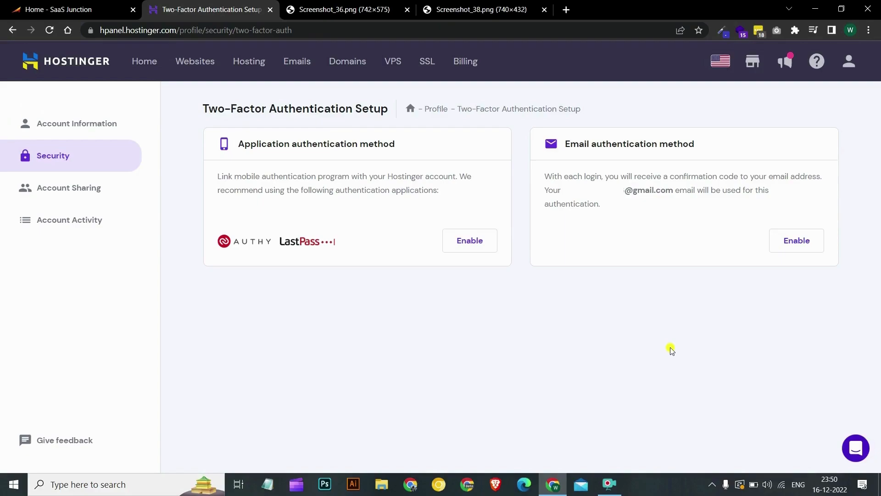
{"action": "mouse_move", "coordinate": [685, 343]}
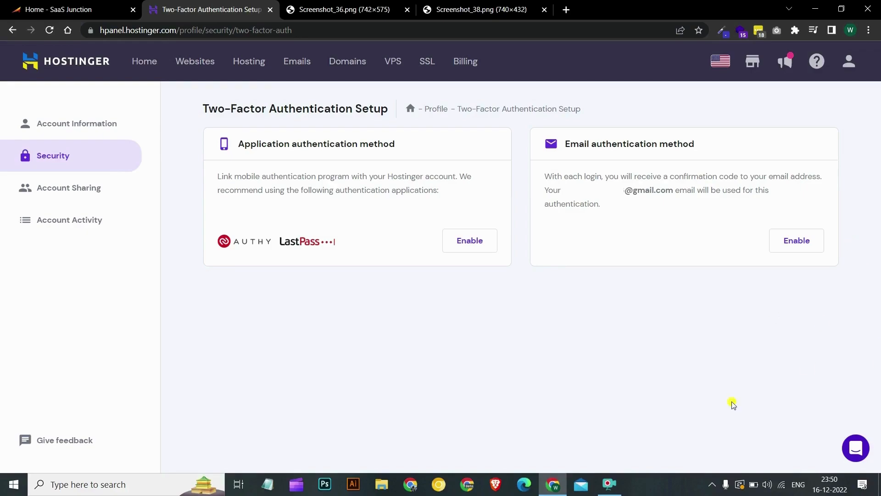
{"action": "mouse_move", "coordinate": [493, 296]}
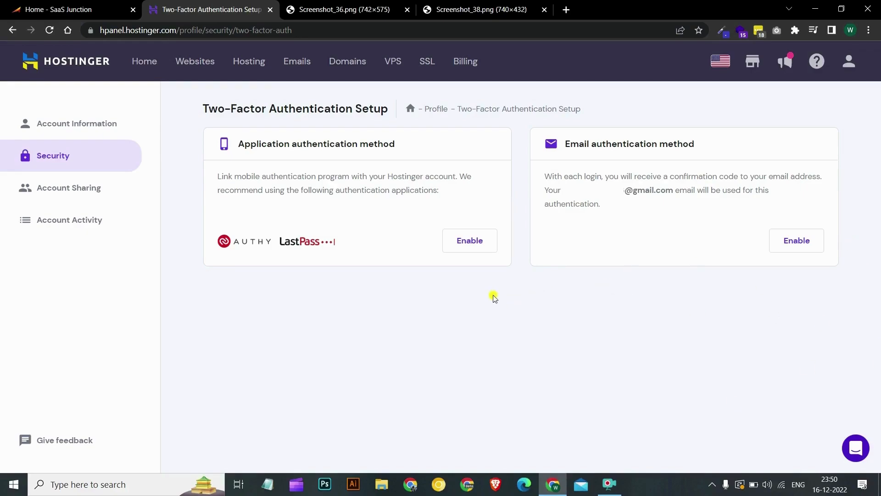
{"action": "mouse_move", "coordinate": [684, 290]}
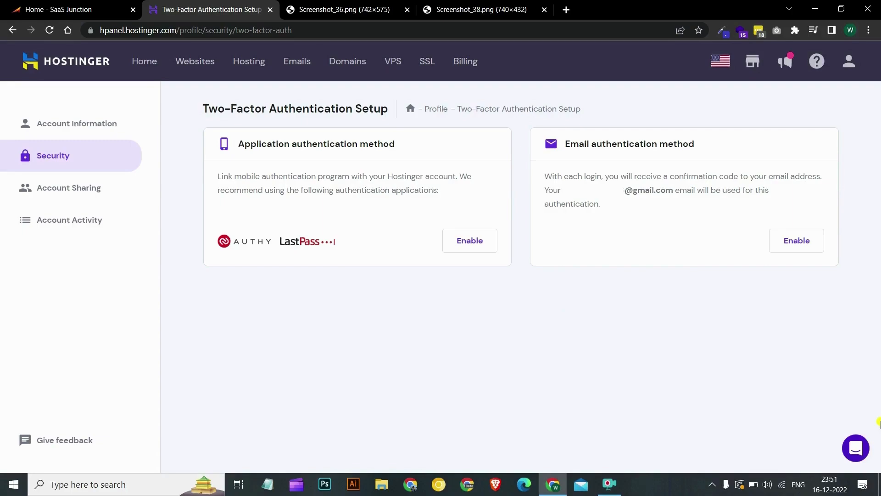
{"action": "mouse_move", "coordinate": [635, 377]}
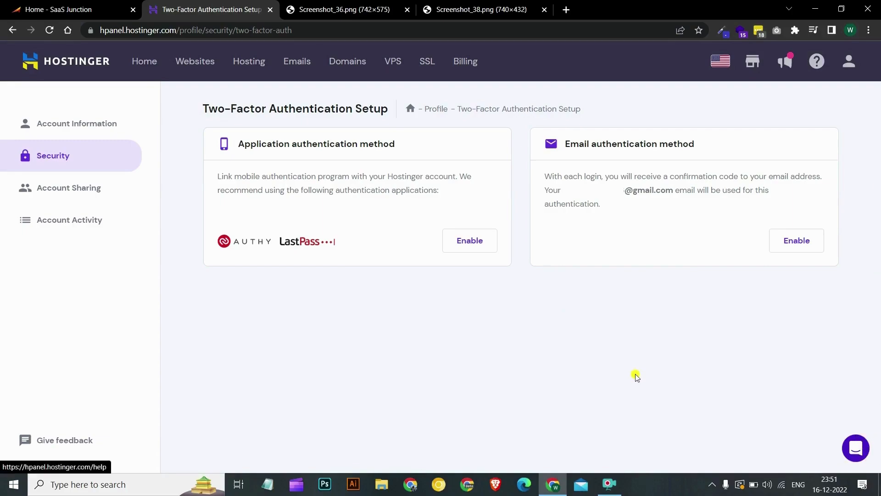
{"action": "mouse_move", "coordinate": [635, 376]}
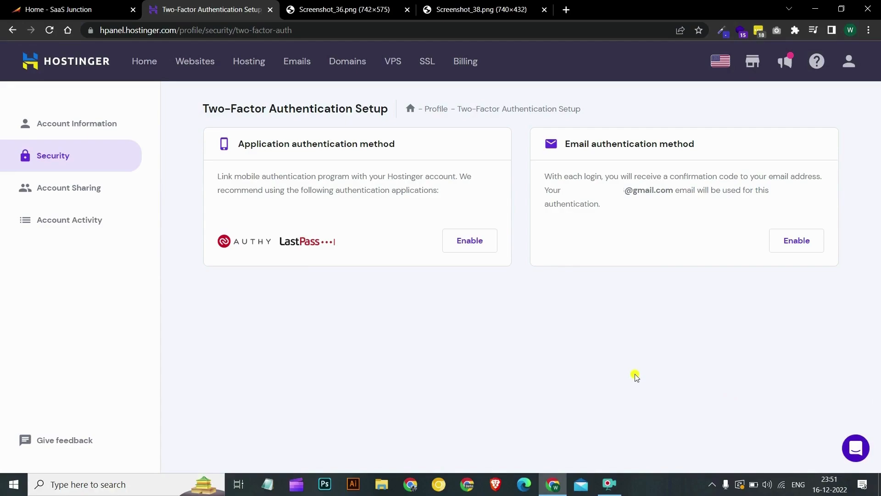
{"action": "mouse_move", "coordinate": [638, 381]}
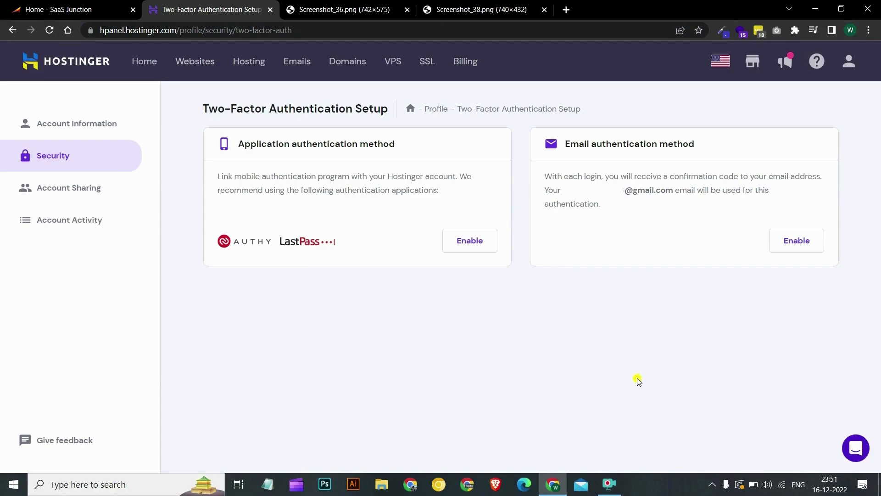